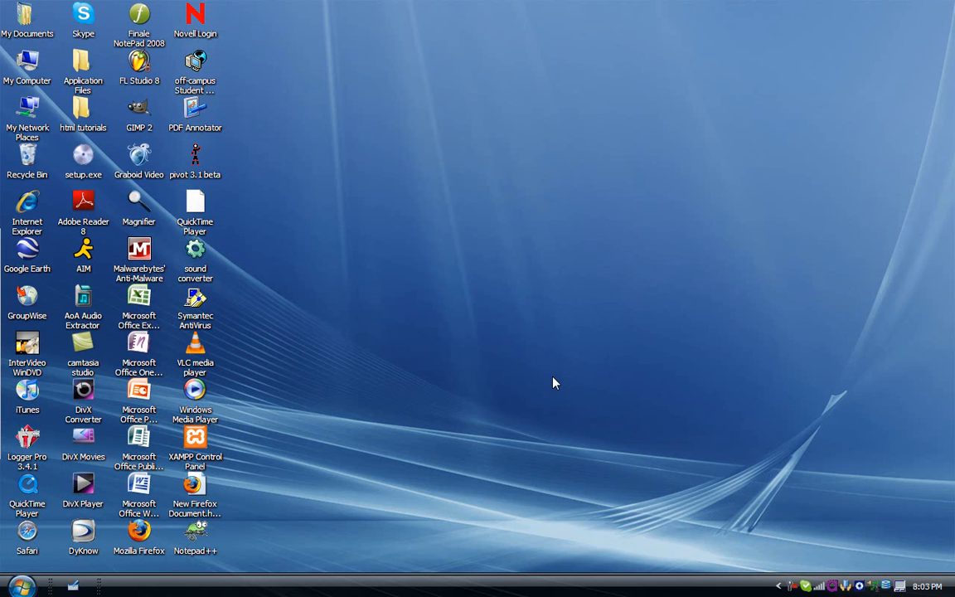
mouse_move(219, 199)
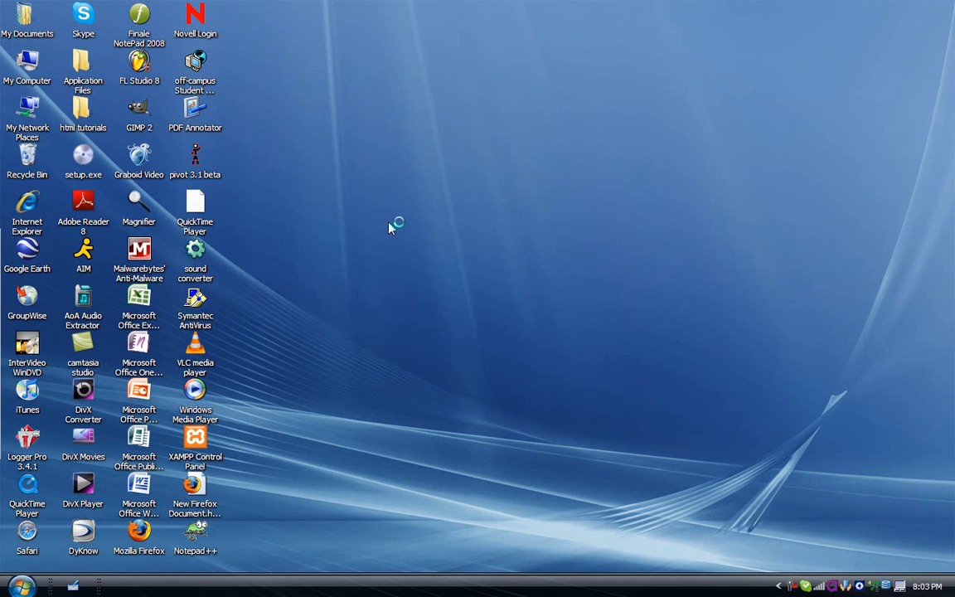
- Preview hello.html in Firefox and open its context menu to edit it in Notepad++
double_click(83, 110)
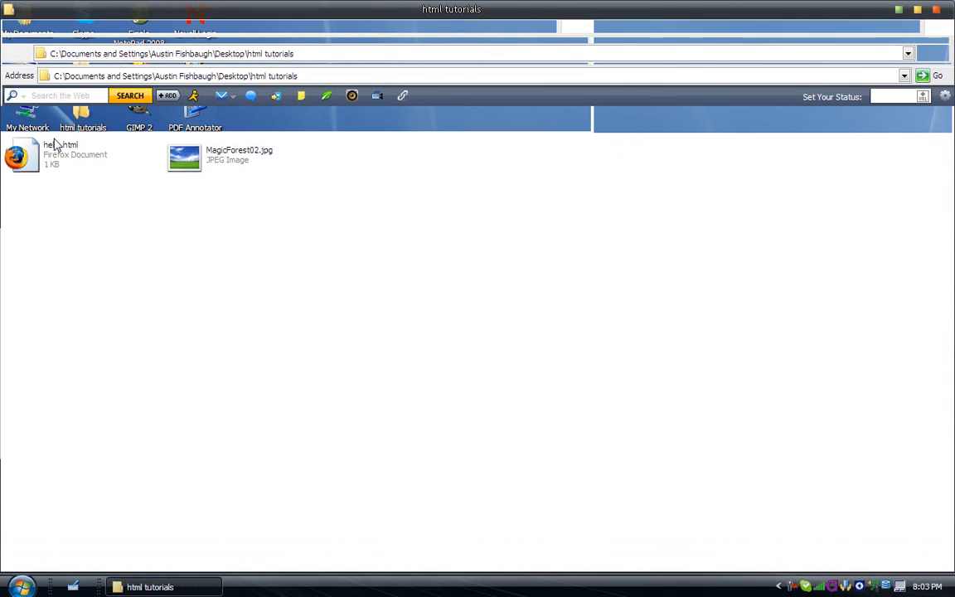
right_click(61, 155)
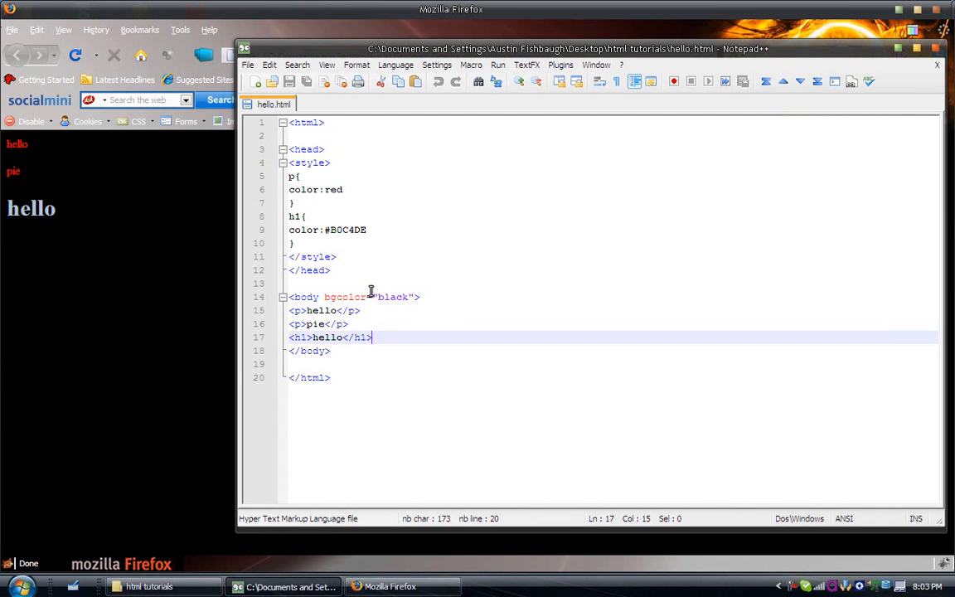
mouse_move(380, 343)
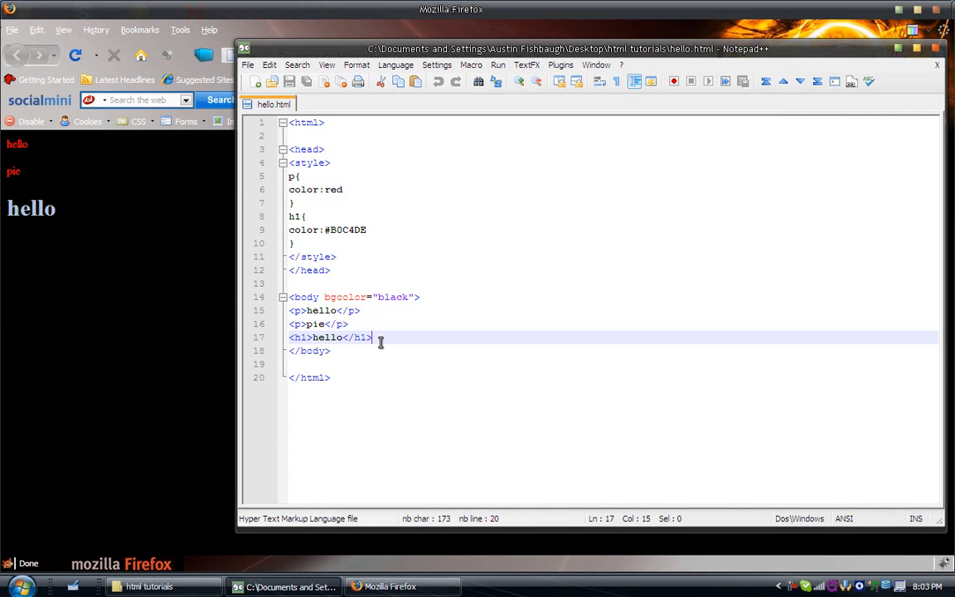
mouse_move(368, 318)
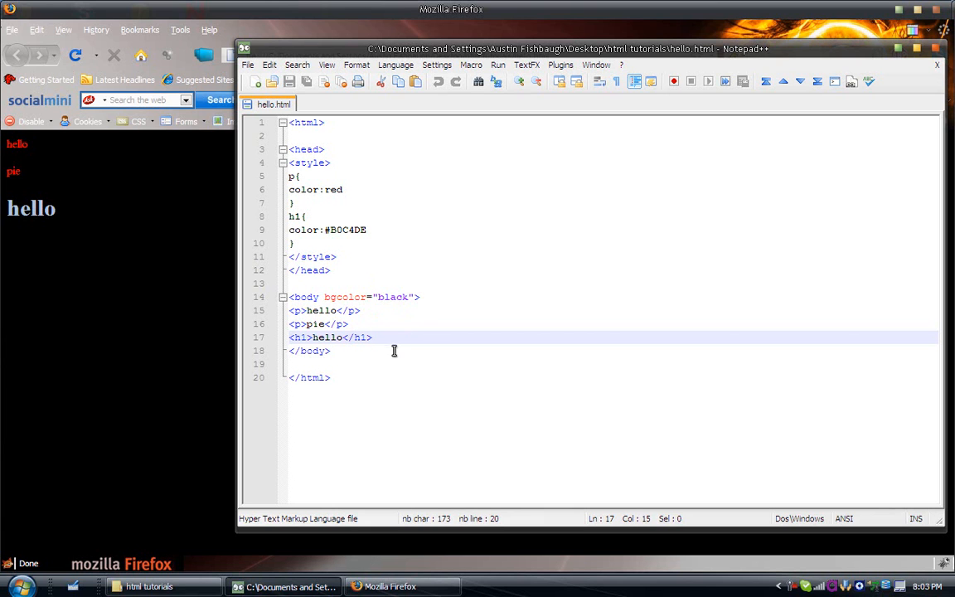
mouse_move(420, 412)
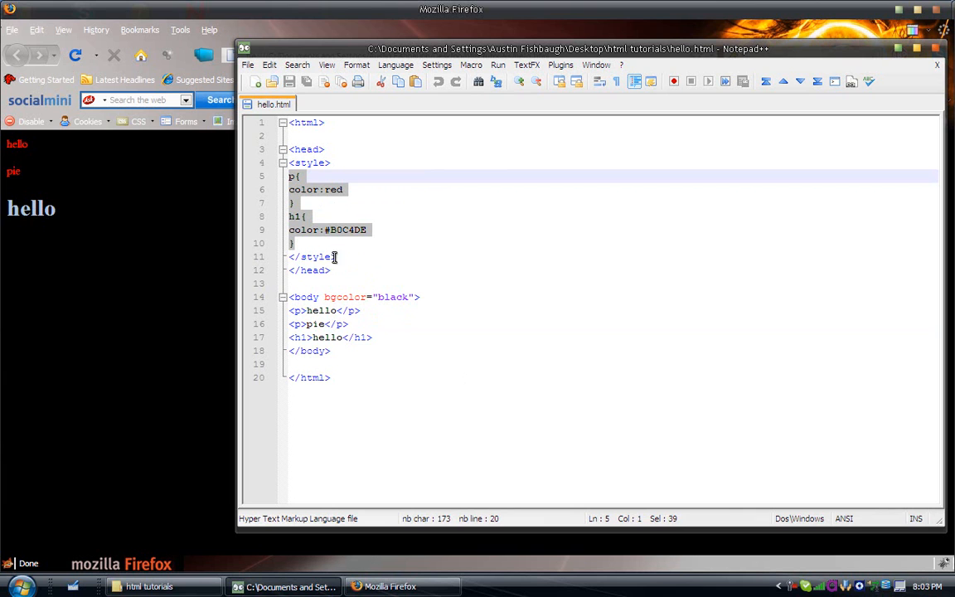
mouse_move(341, 257)
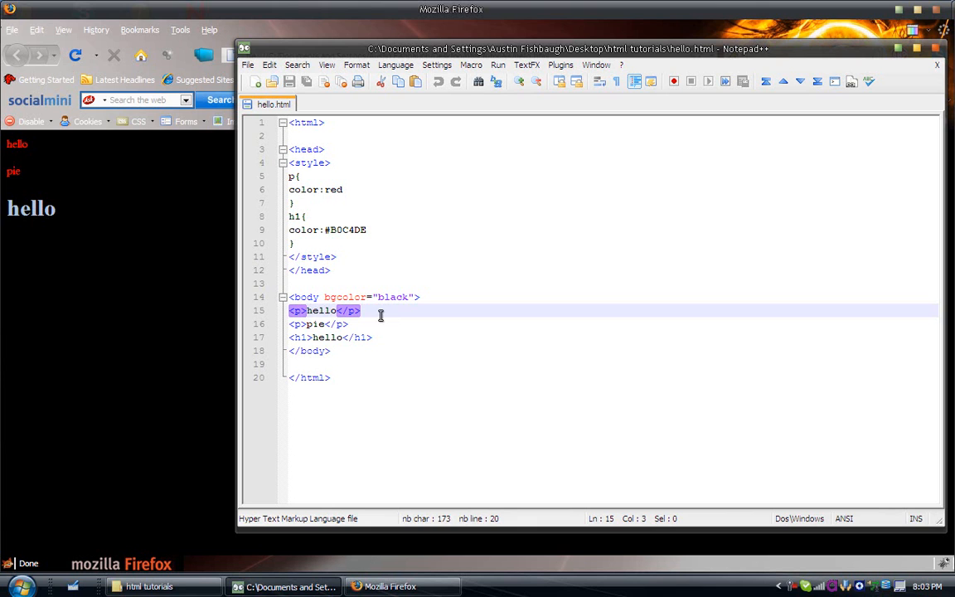
mouse_move(300, 312)
text( style=")
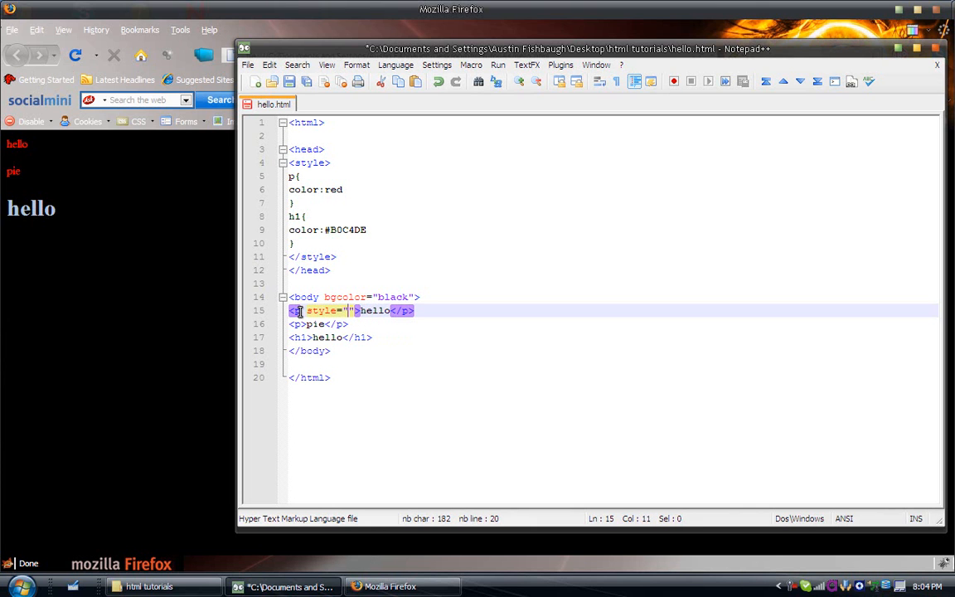
- Add style="color:green" to the first <p> tag and save hello.html
text(color:green)
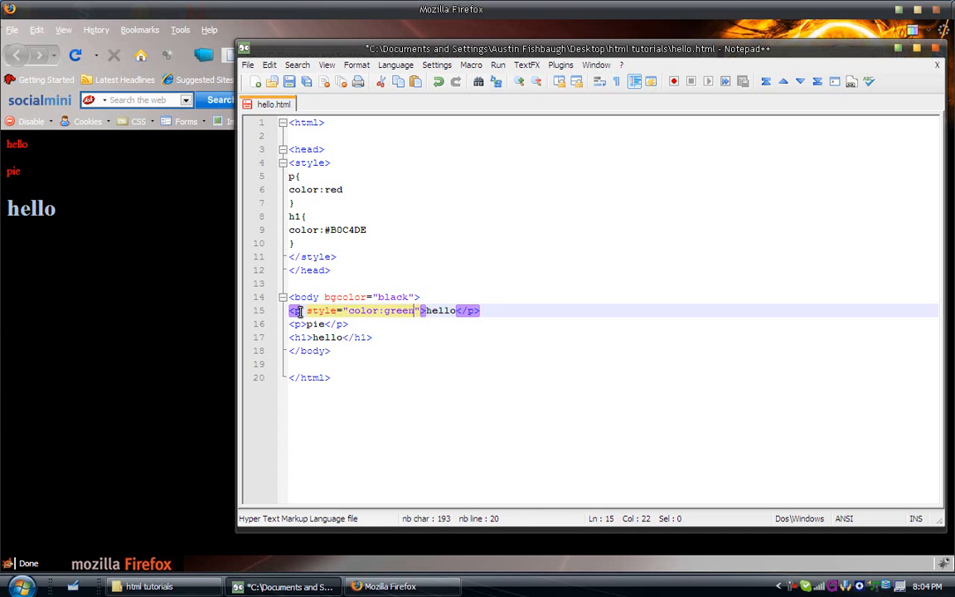
click(389, 586)
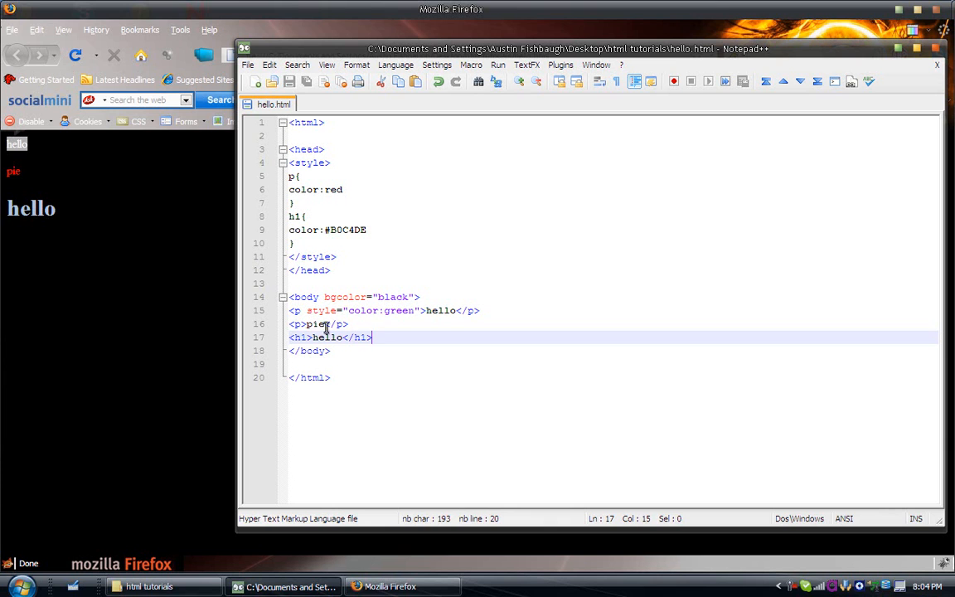
mouse_move(368, 316)
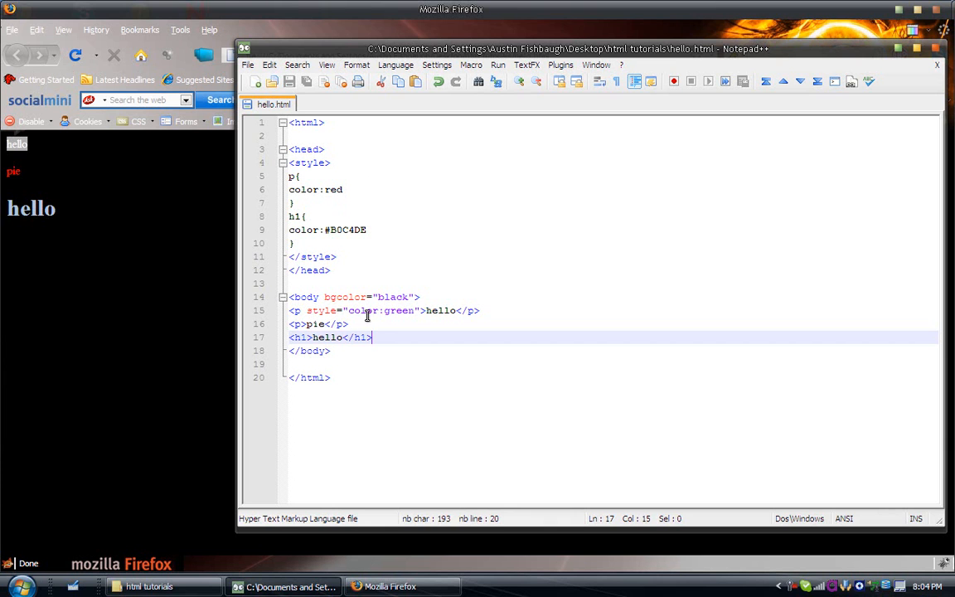
mouse_move(415, 297)
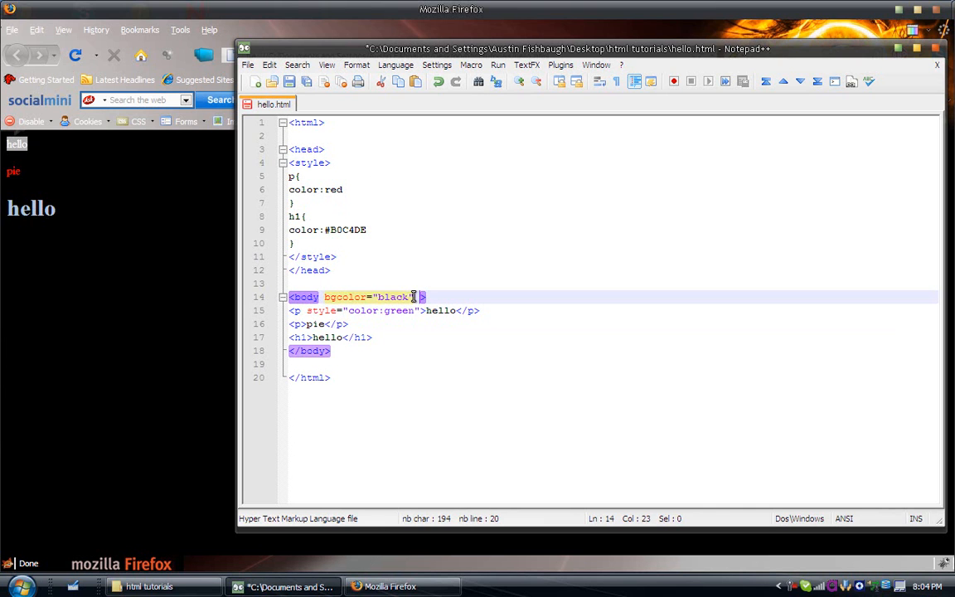
- Give the body tag an inline style of color:blue
text(style="color:)
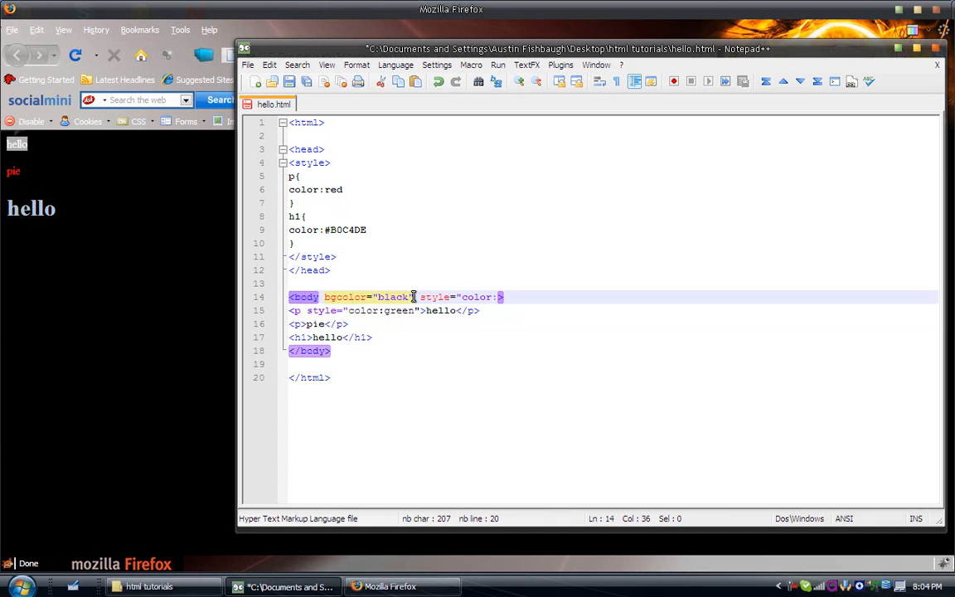
text(b)
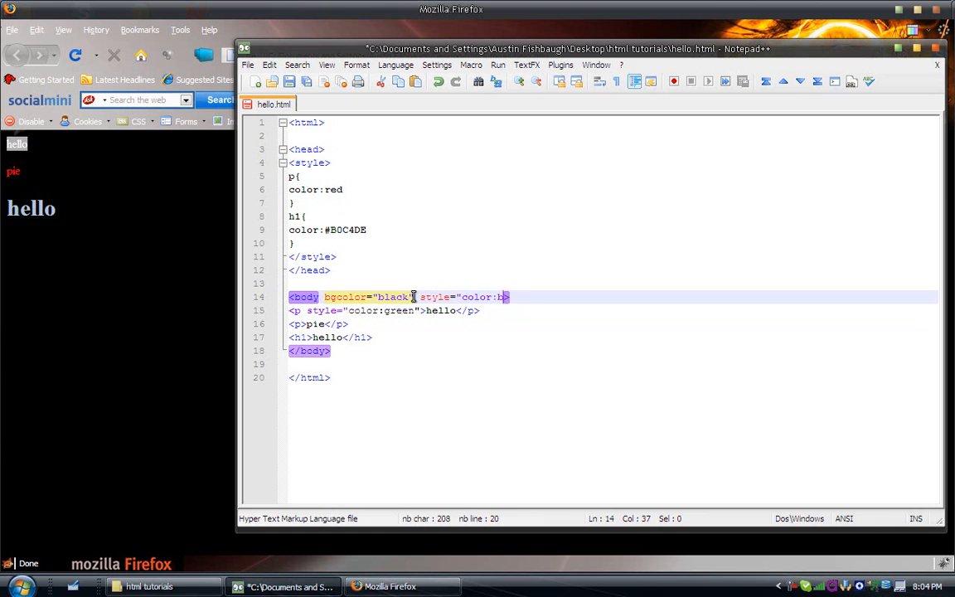
text(lue)
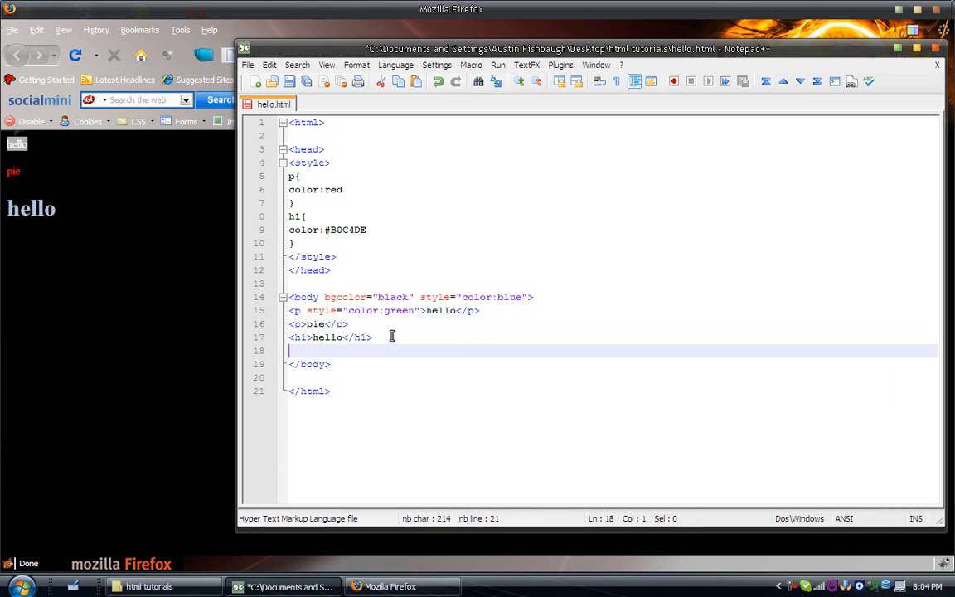
- Add filler text lines separated by <br/> tags, ending with 'more text', and refresh the preview
text(asfdas)
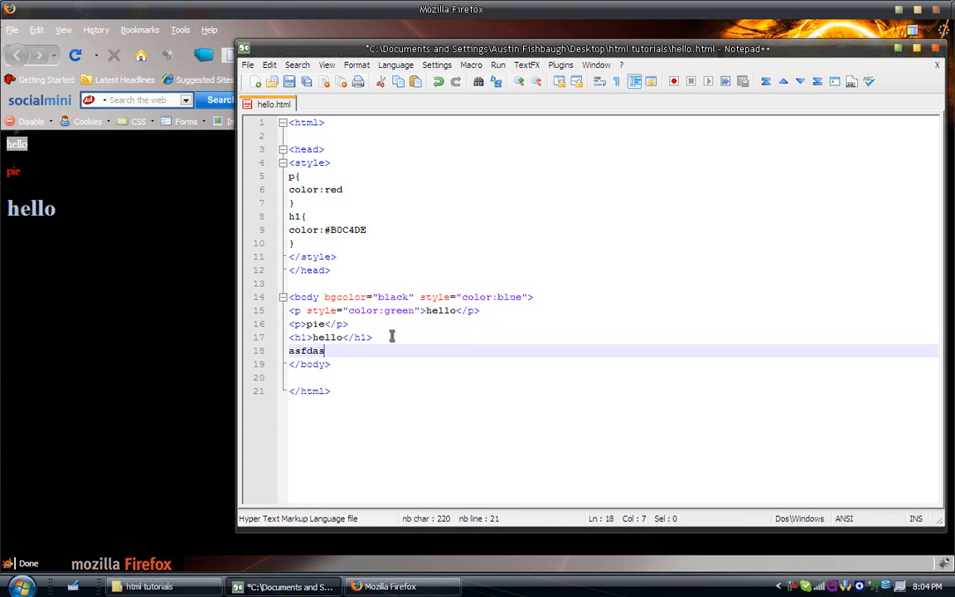
text(dfhasF)
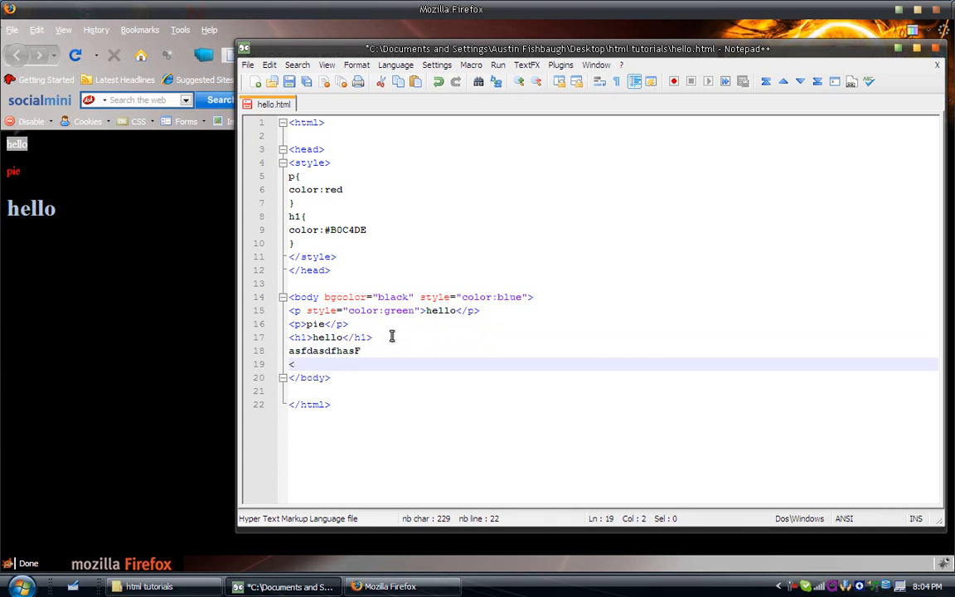
text(BR/>)
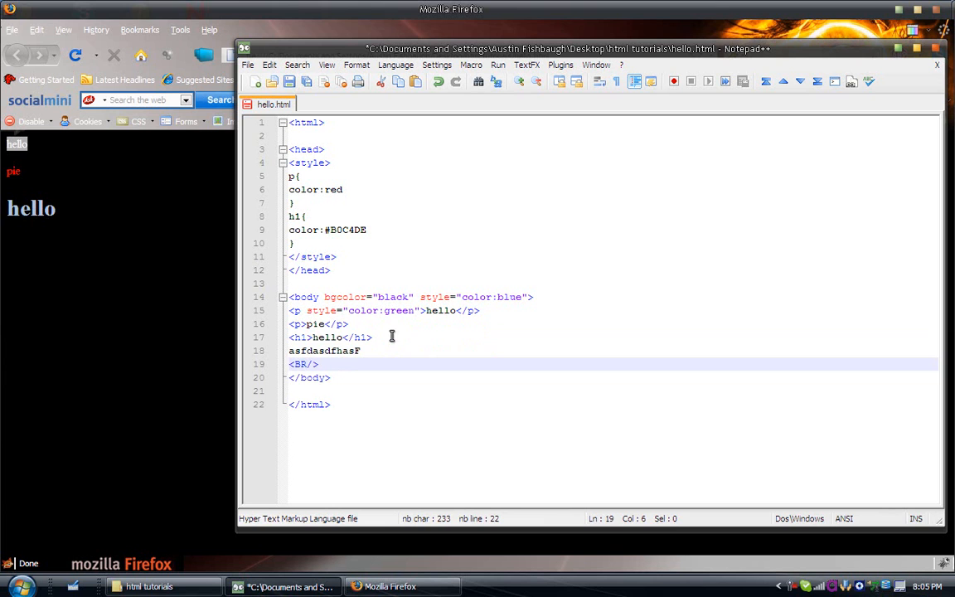
text(asdfhgas fasdga)
text(m)
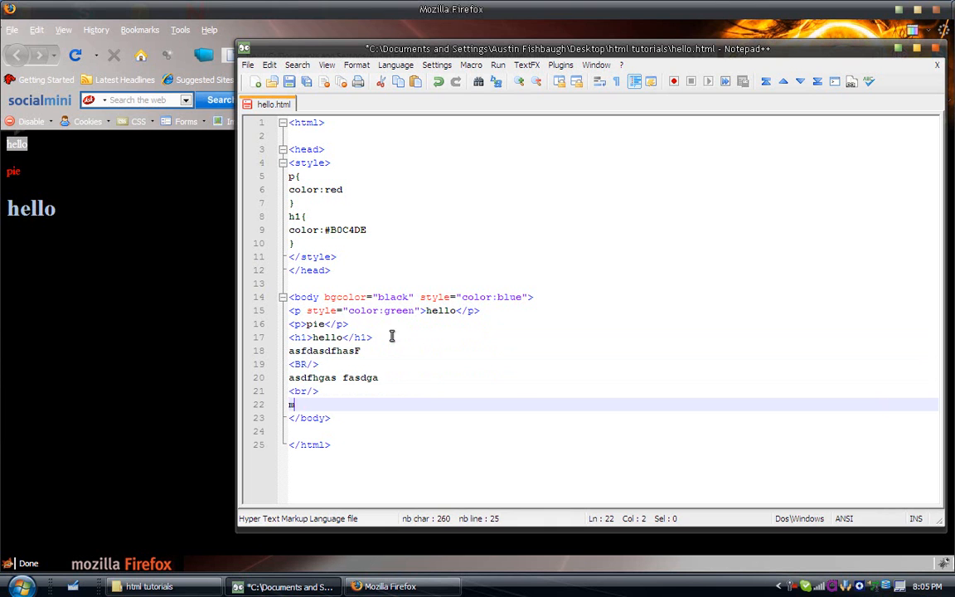
text(ore text)
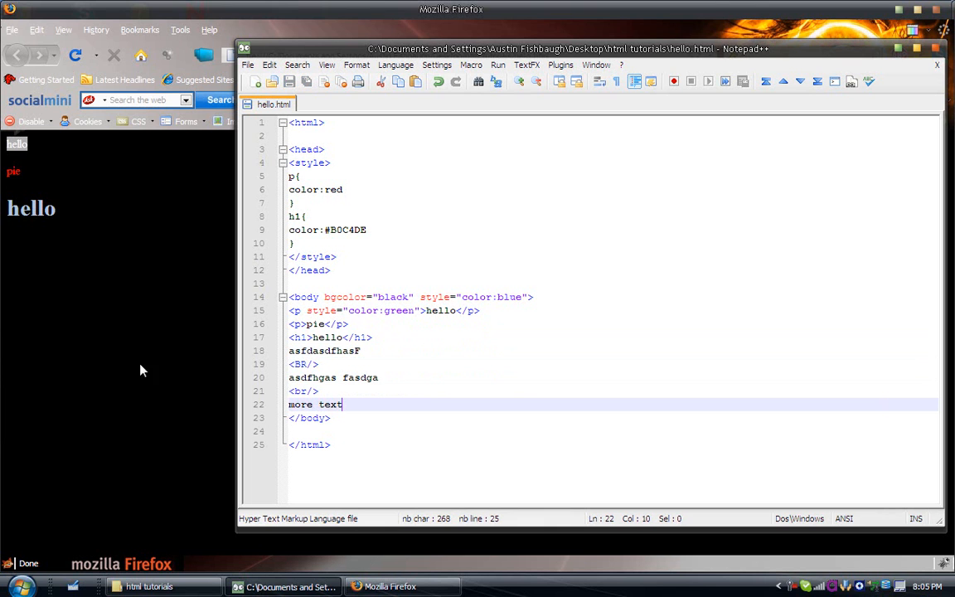
click(389, 585)
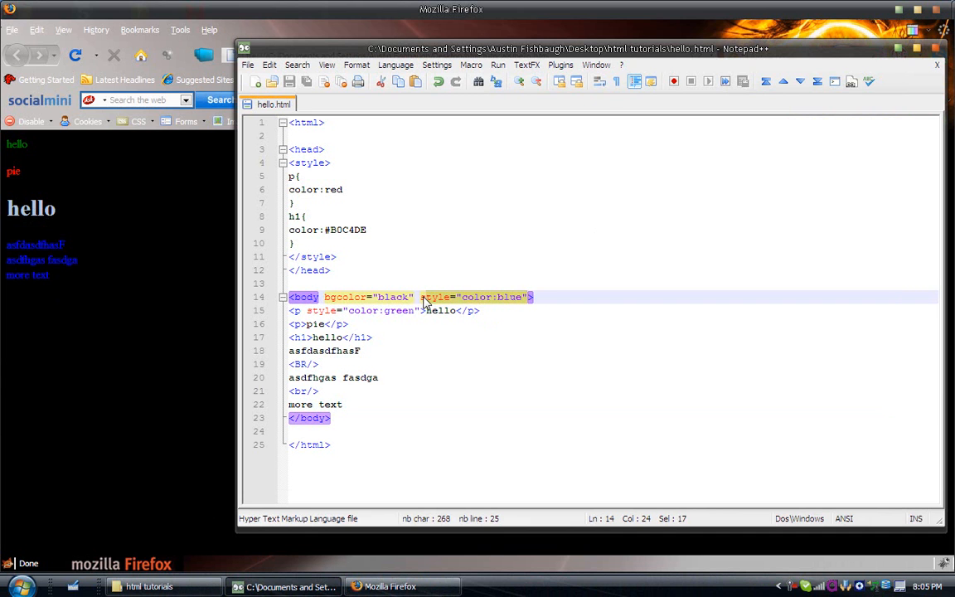
- Delete style="color:blue" from the <body> tag and save hello.html
key(Delete)
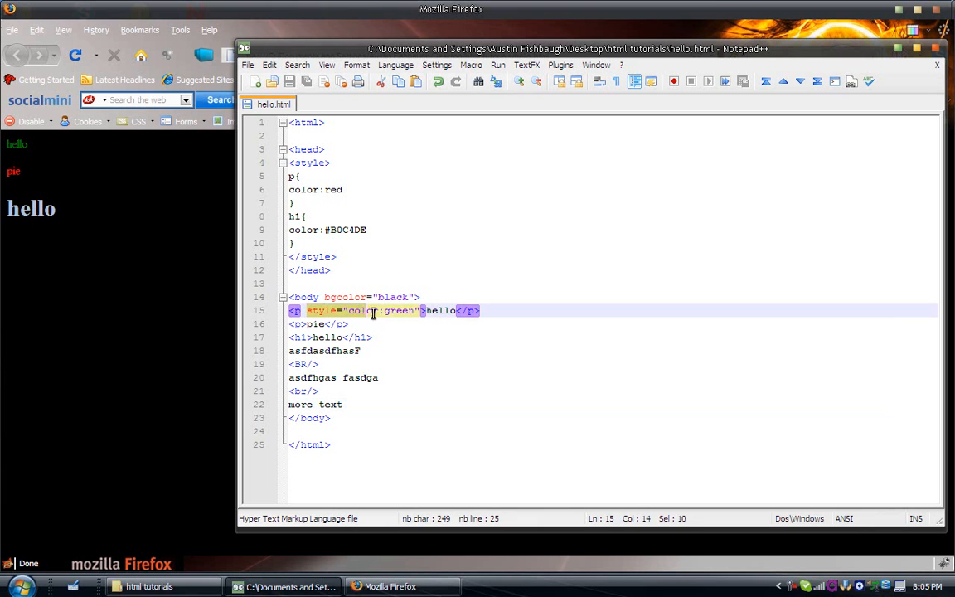
click(317, 391)
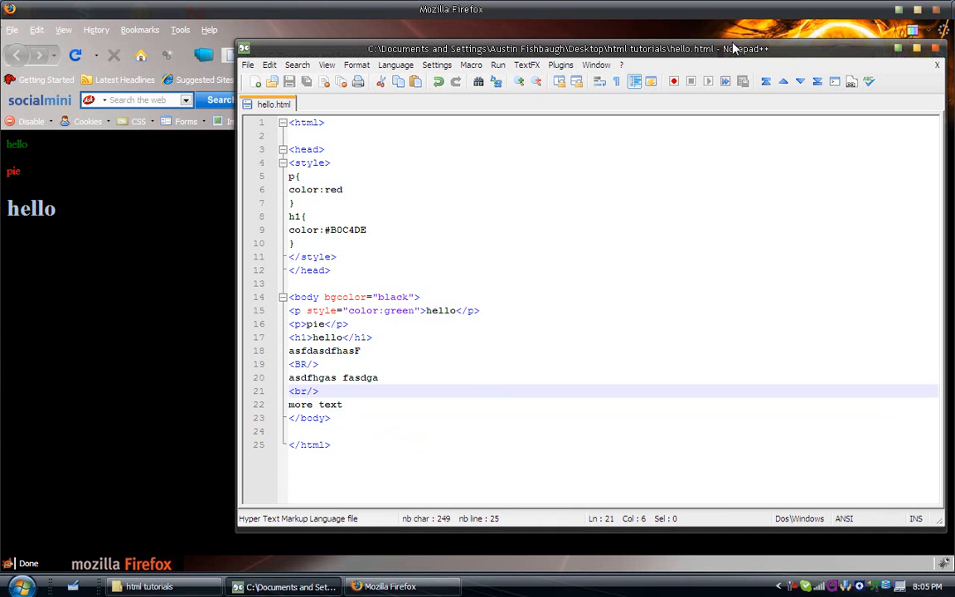
mouse_move(779, 580)
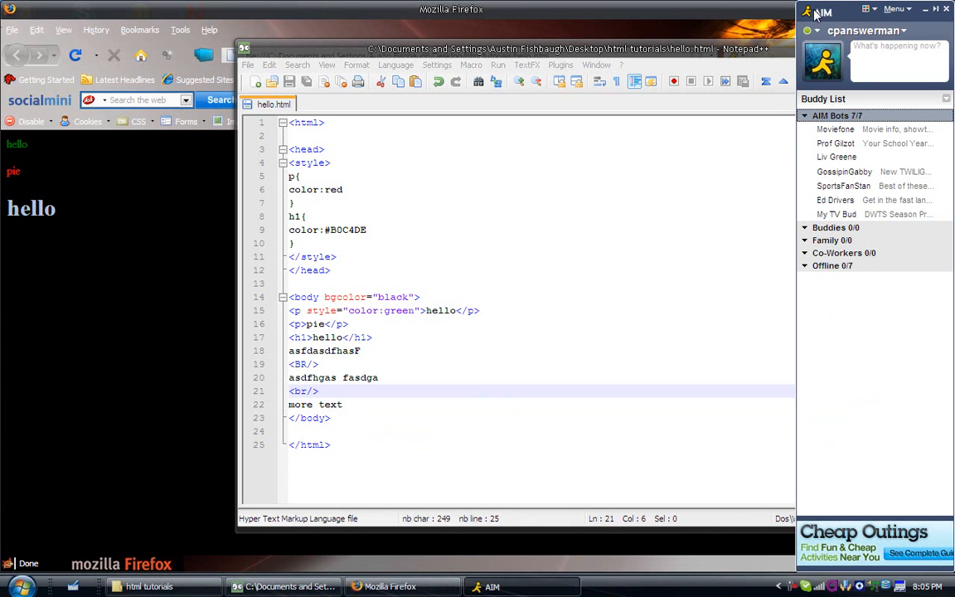
- Roll up the AIM Buddy List window so it no longer covers the editor
click(898, 60)
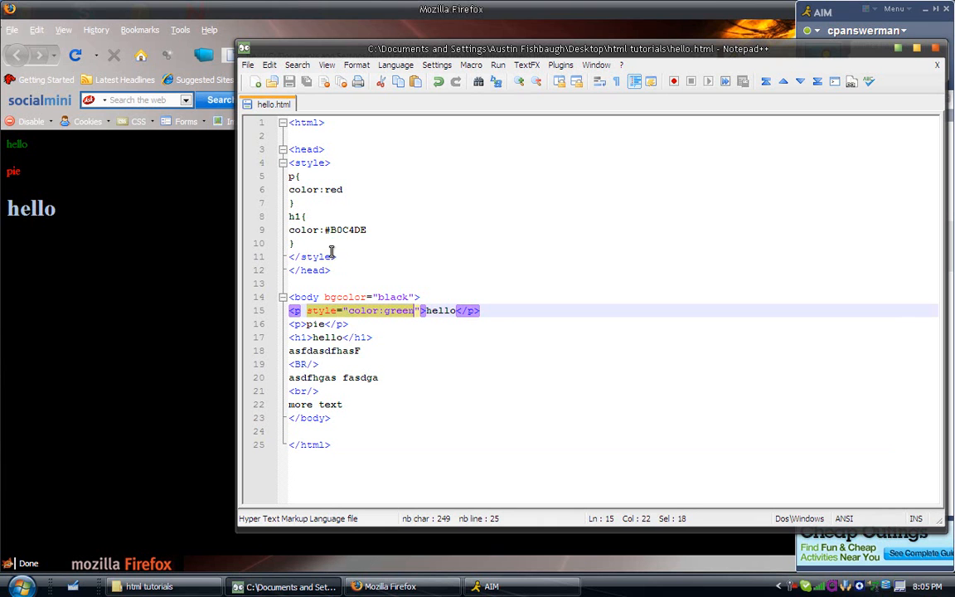
click(370, 310)
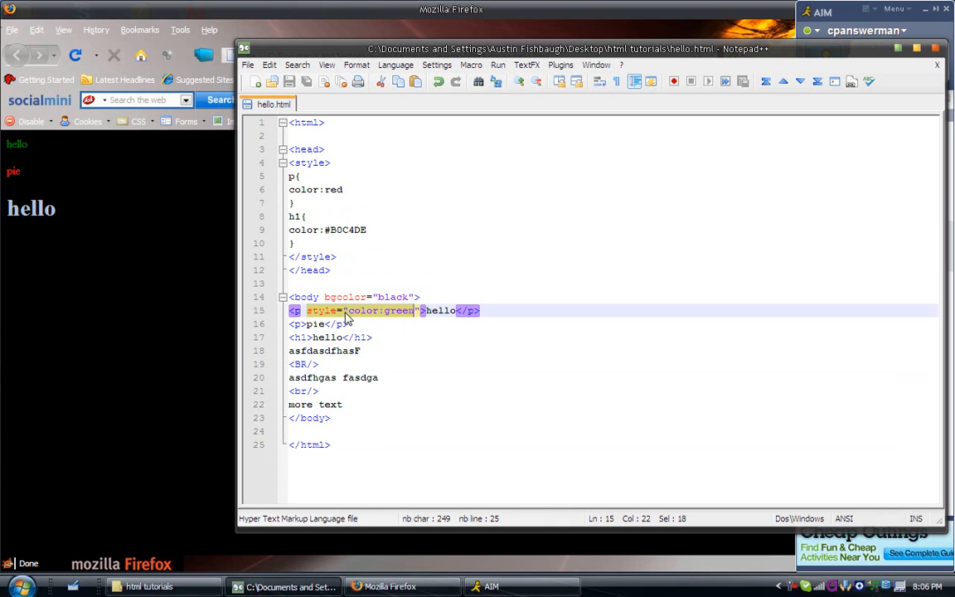
click(339, 310)
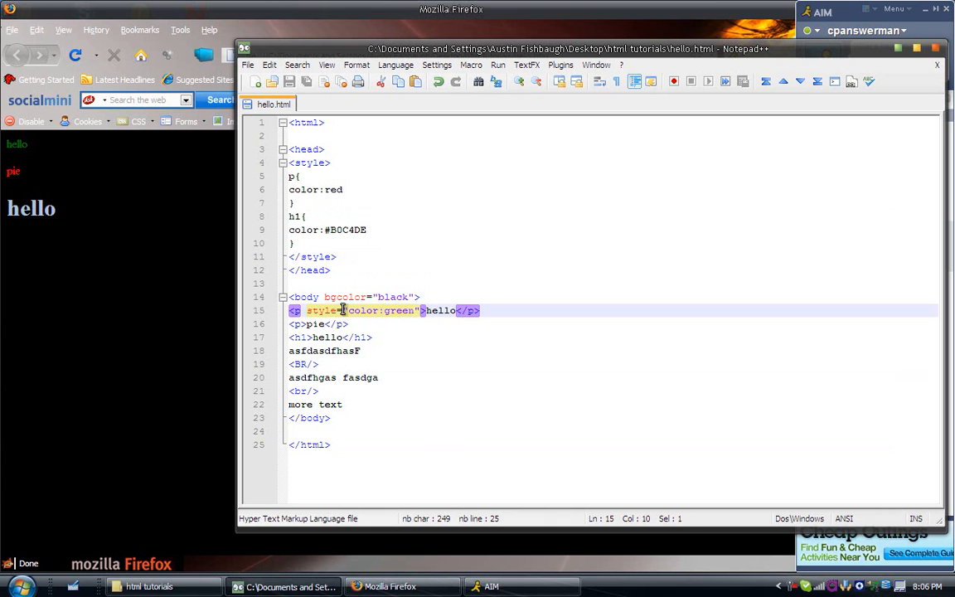
click(414, 310)
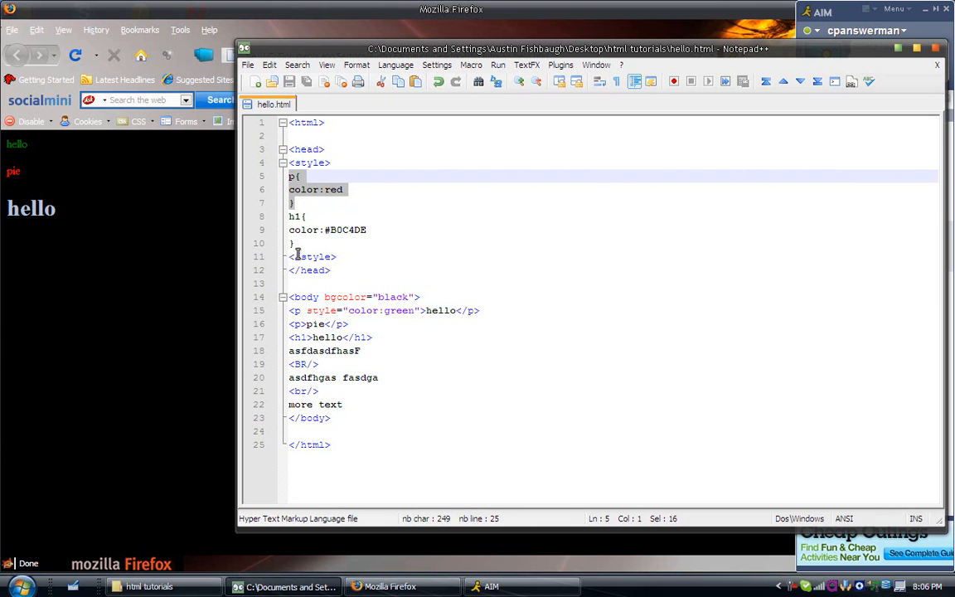
- Add a p{ color:green } rule after the h1 rule, then close Notepad++ to get the save prompt
key(enter)
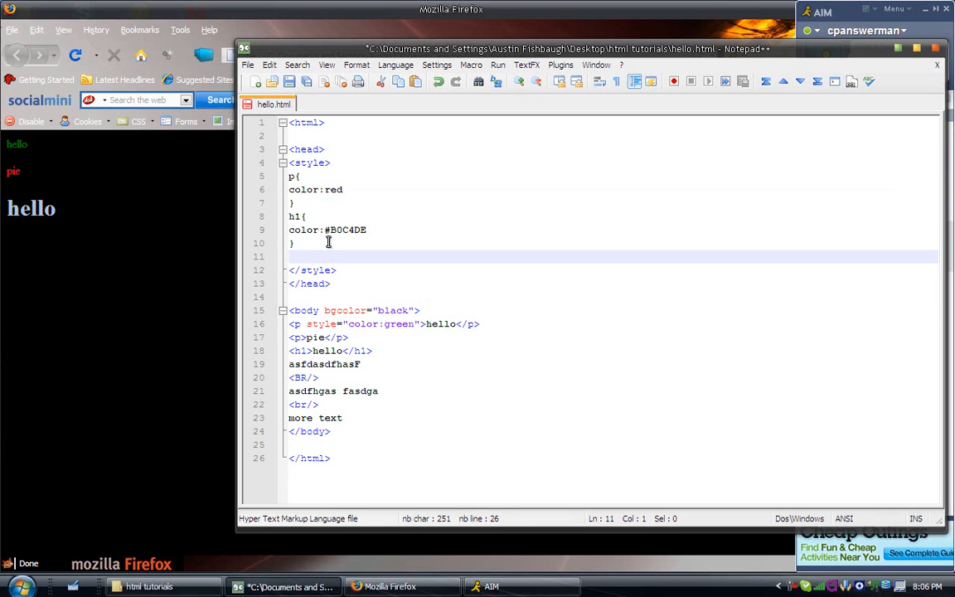
text(p{)
text(c)
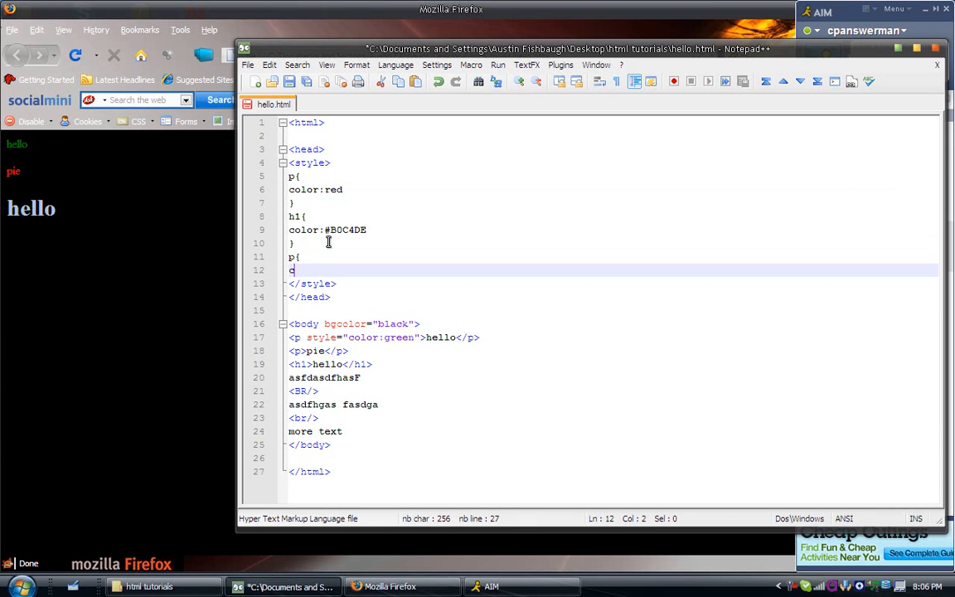
text(olor:bl)
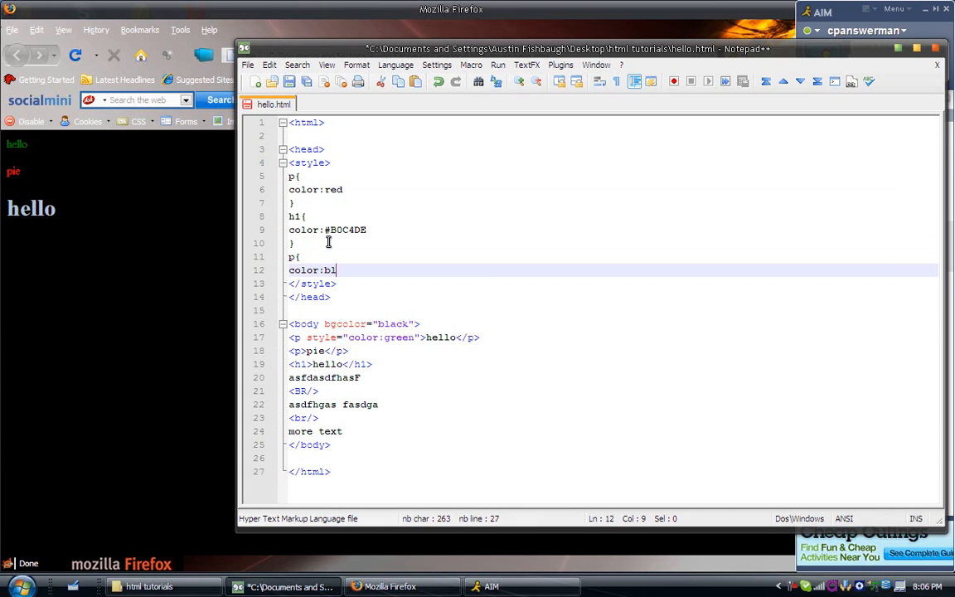
text(green)
text(})
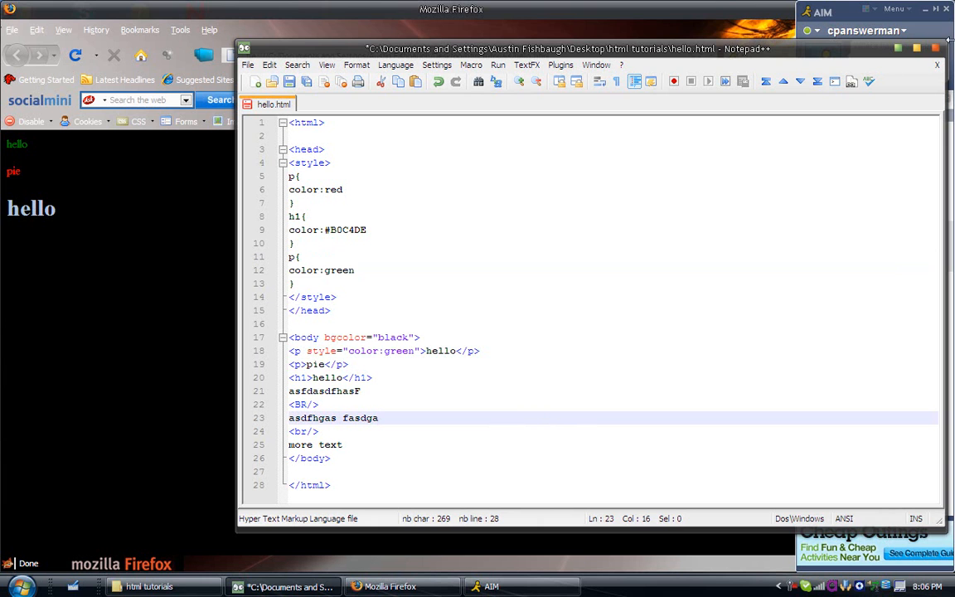
click(936, 48)
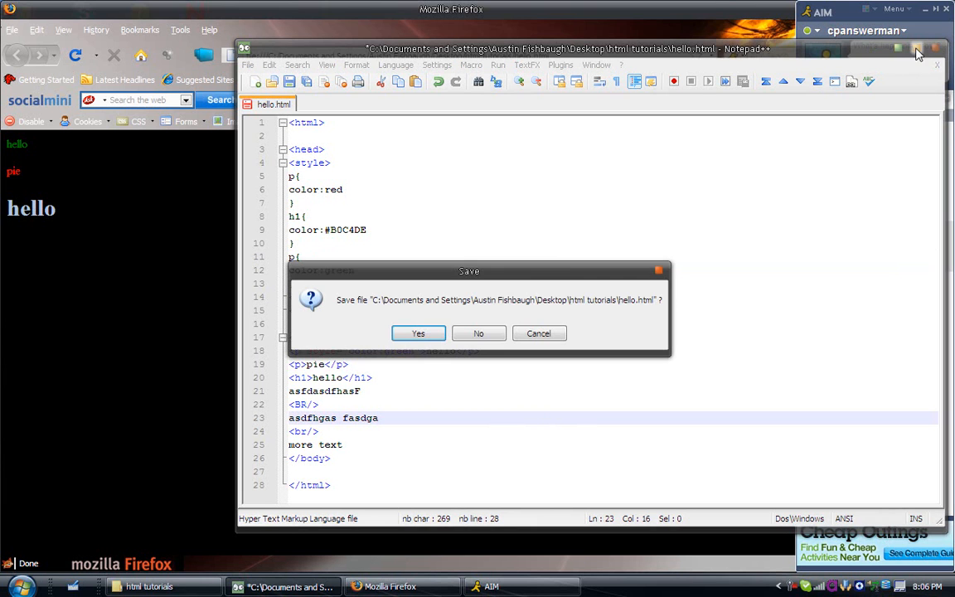